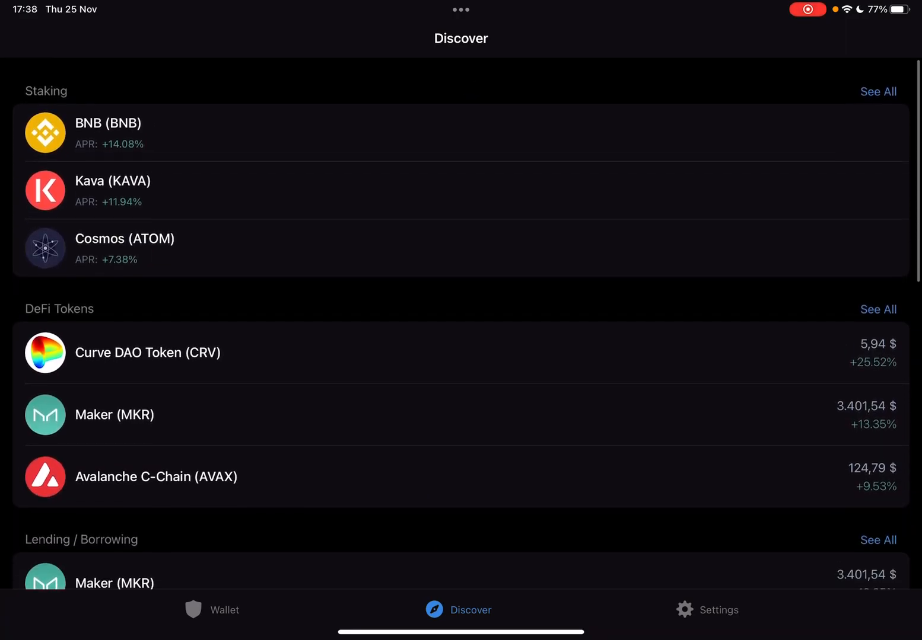
# Step: Return to the Main Wallet screen showing the 0,00 $ balance and token list
pyautogui.scroll(-3)
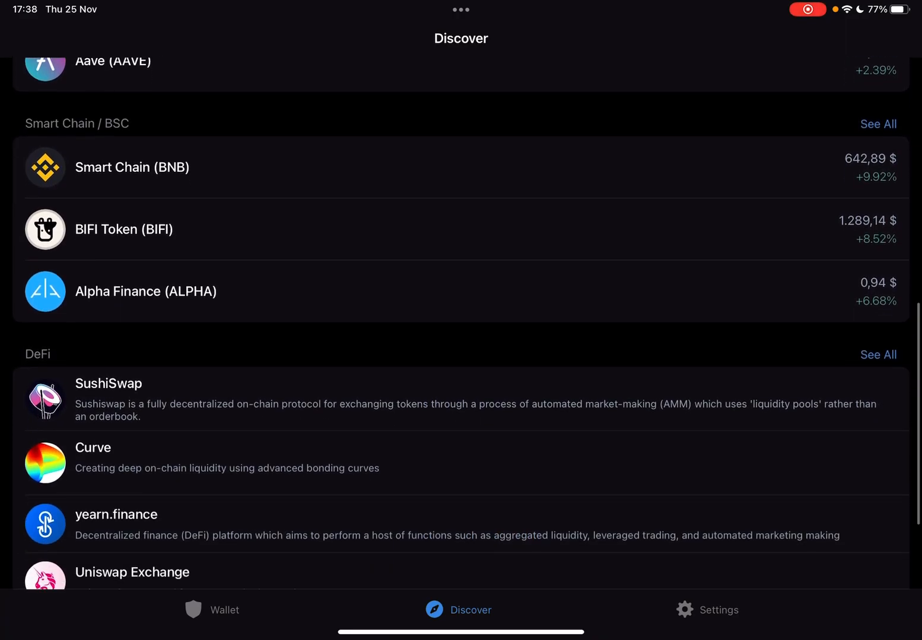
pyautogui.scroll(3)
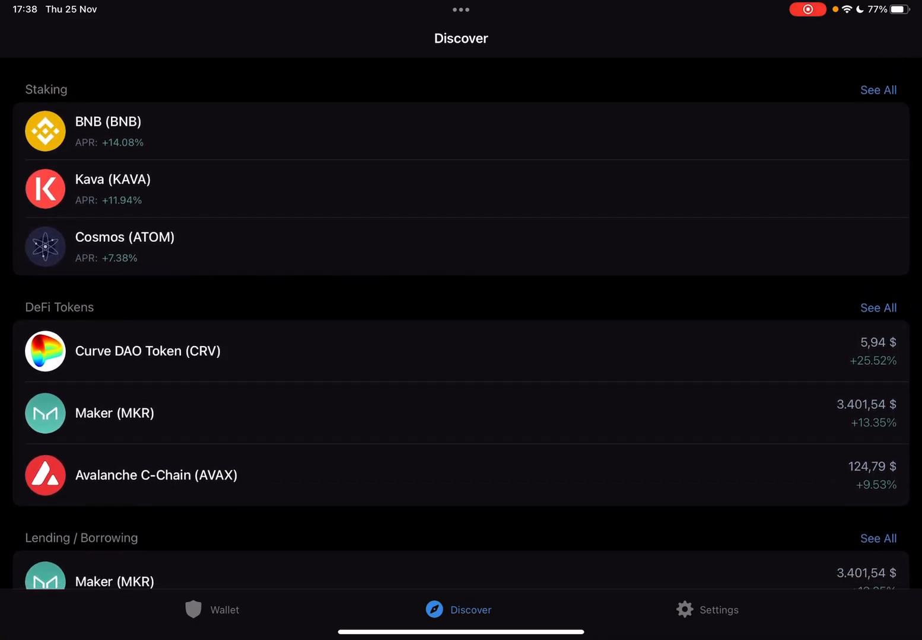
pyautogui.scroll(-3)
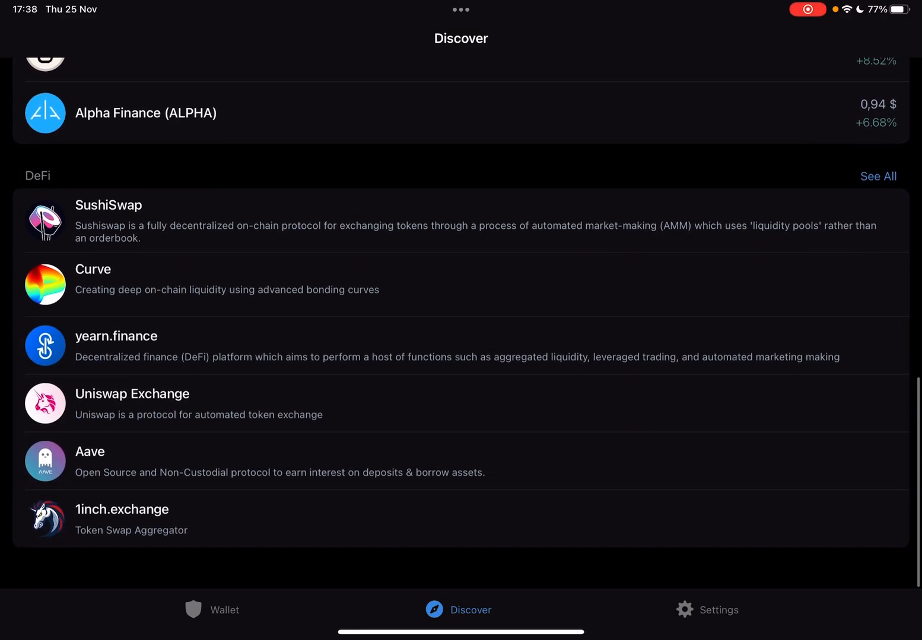
pyautogui.scroll(-3)
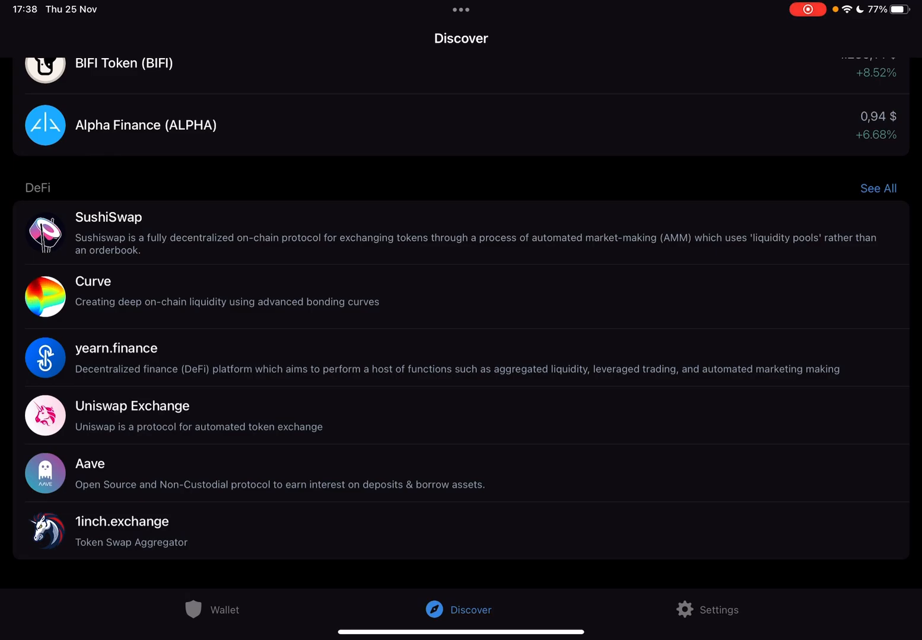
pyautogui.click(224, 610)
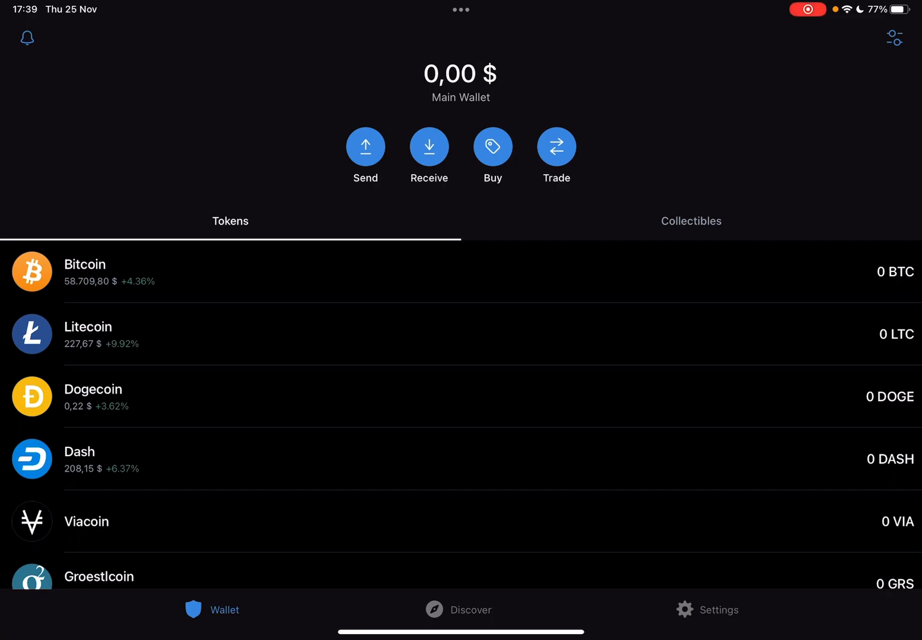
# Step: Start a Receive and scroll the coin picker down to Ethereum Classic
pyautogui.click(430, 145)
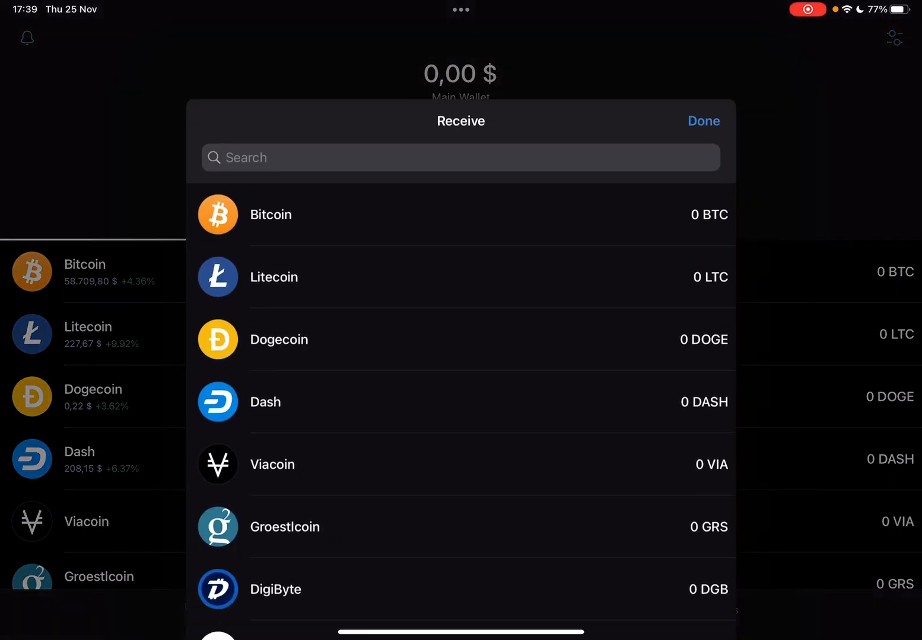
pyautogui.scroll(-3)
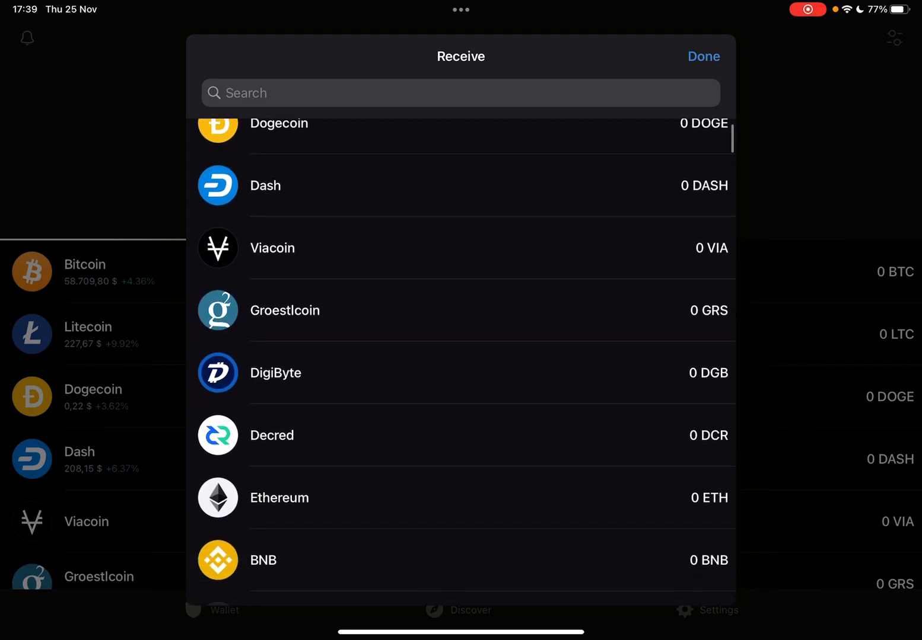
pyautogui.scroll(-3)
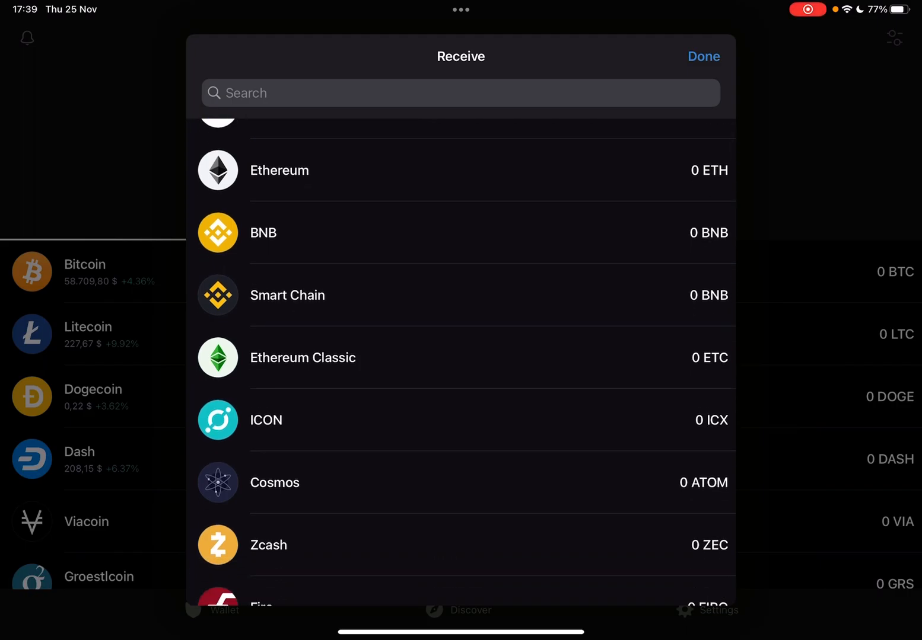
# Step: Show the Ethereum Classic receive QR code and copy its wallet address
pyautogui.click(303, 358)
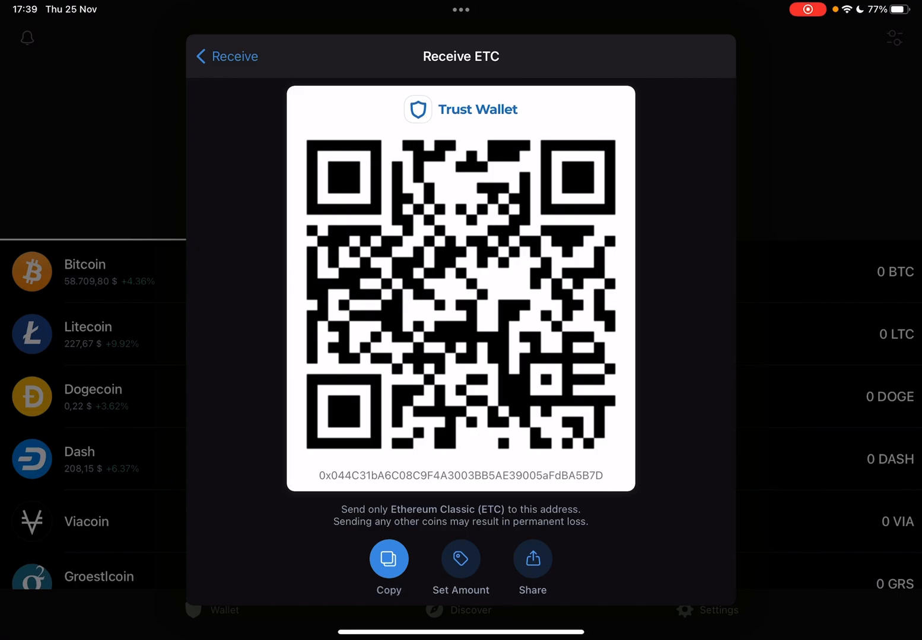
pyautogui.click(389, 558)
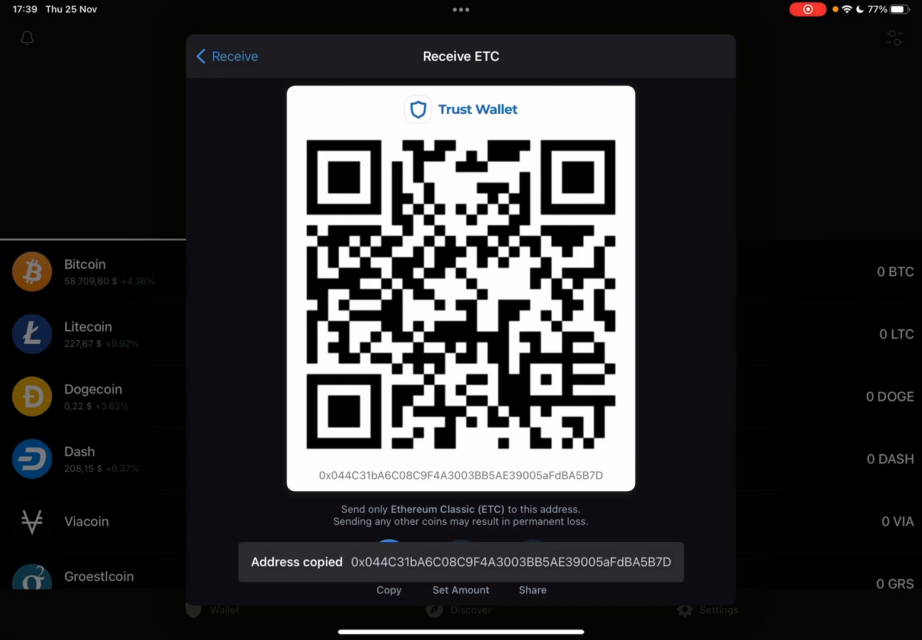
pyautogui.click(389, 559)
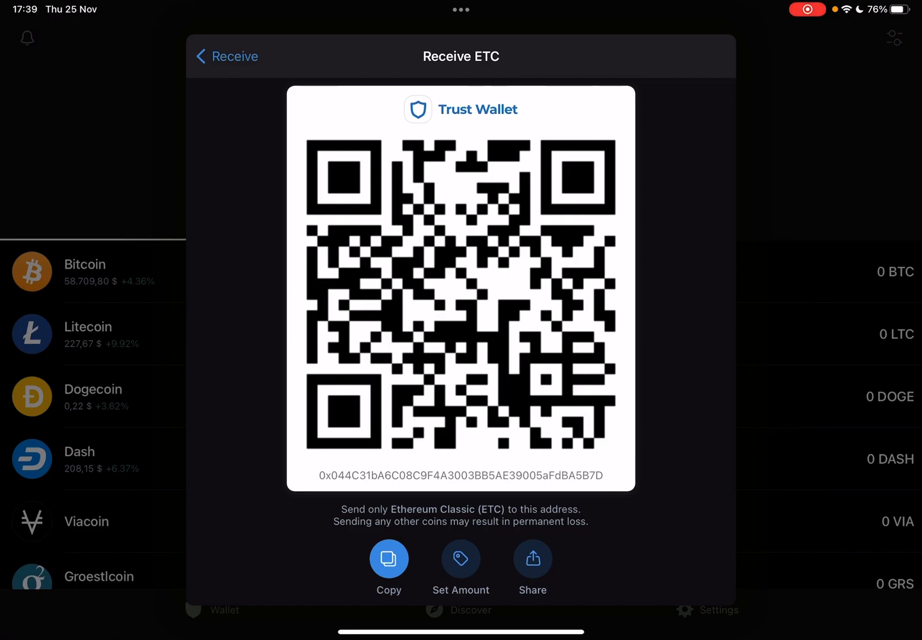
pyautogui.click(461, 559)
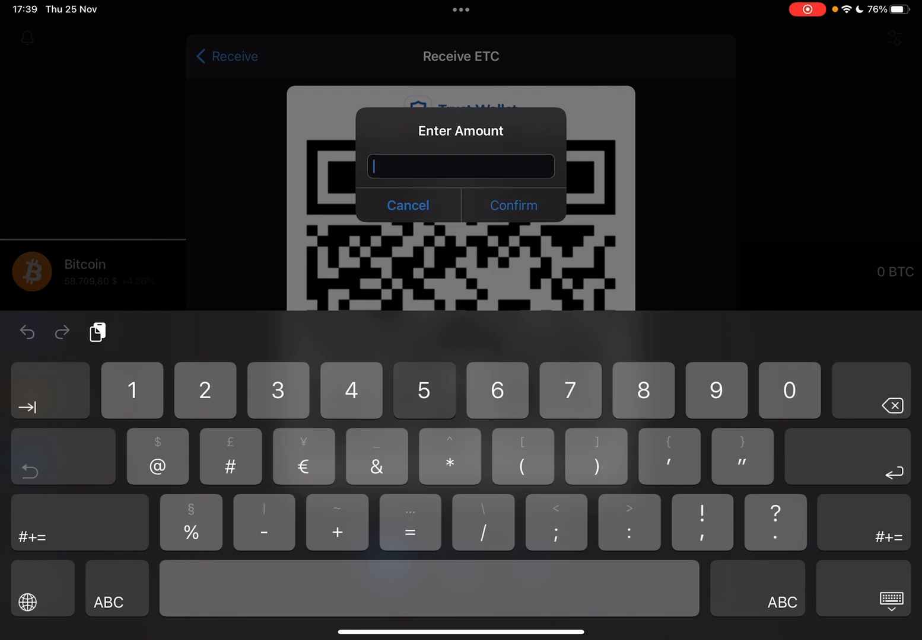
pyautogui.click(512, 206)
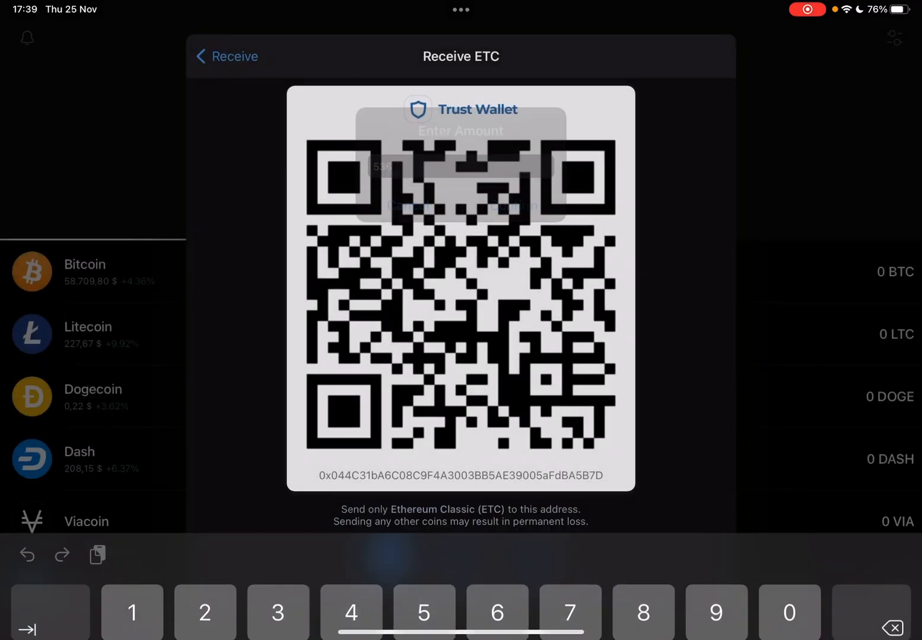